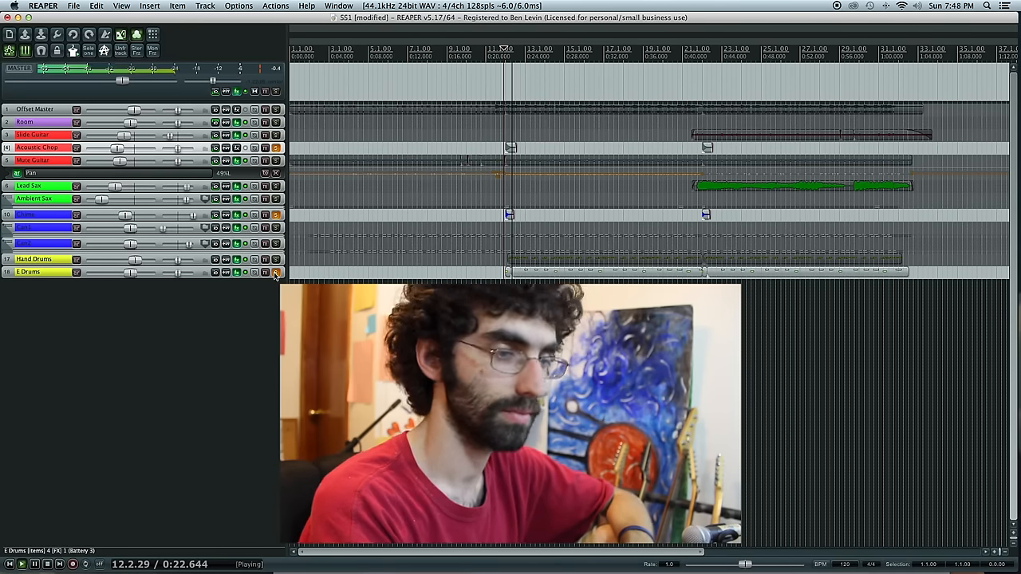
Start playback of the SS1 project with Can2 soloed.
{"action": "key", "text": "space"}
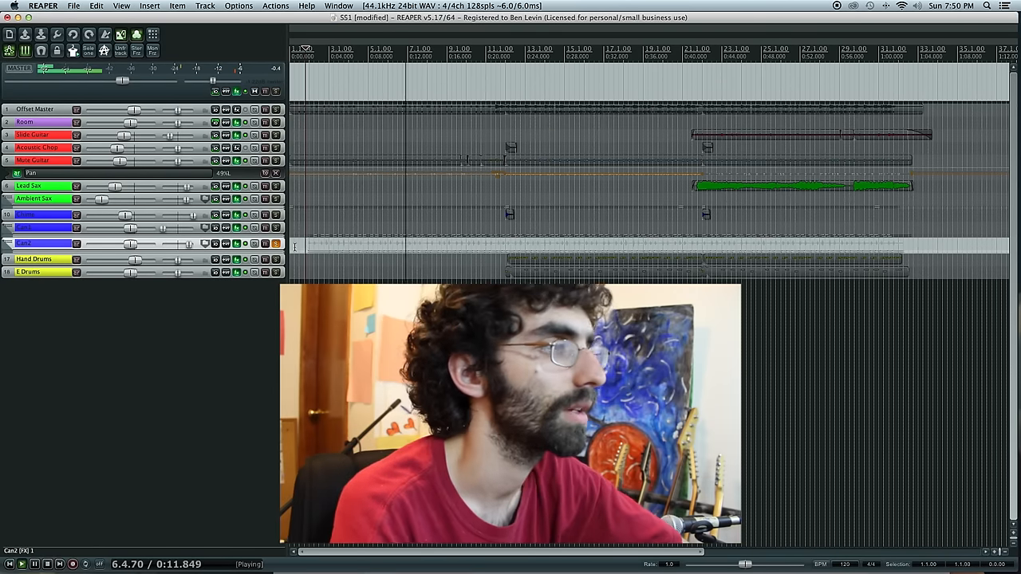
Solo Can1 alongside Can2 and restart playback from the project start.
{"action": "left_click", "coordinate": [276, 244]}
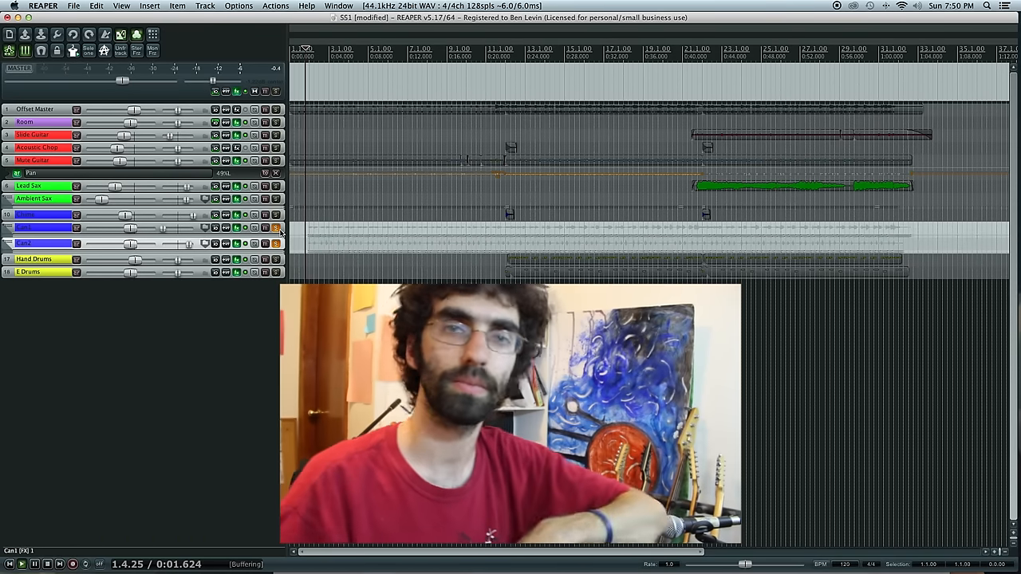
{"action": "left_click", "coordinate": [10, 564]}
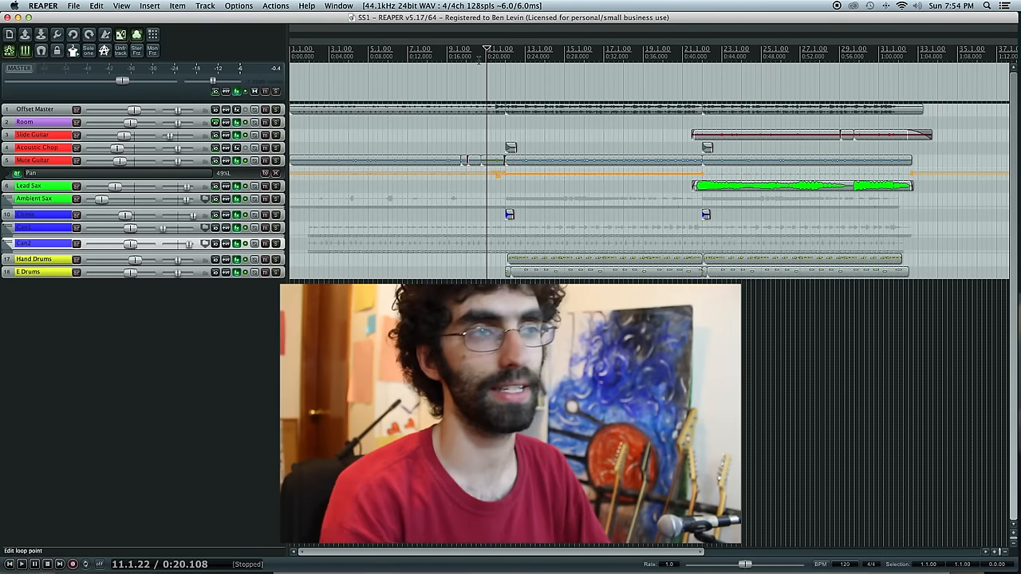
{"action": "left_click", "coordinate": [335, 177]}
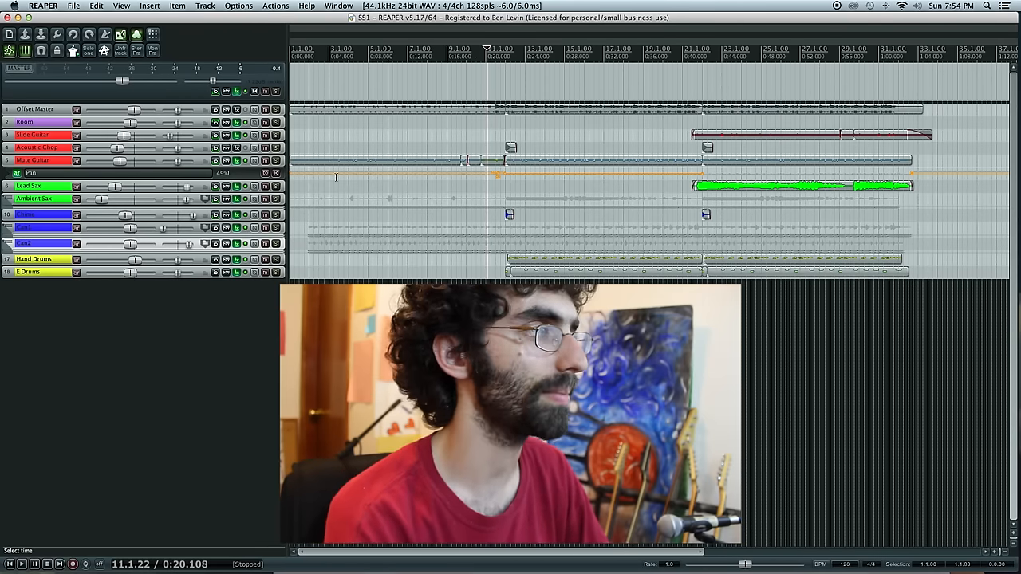